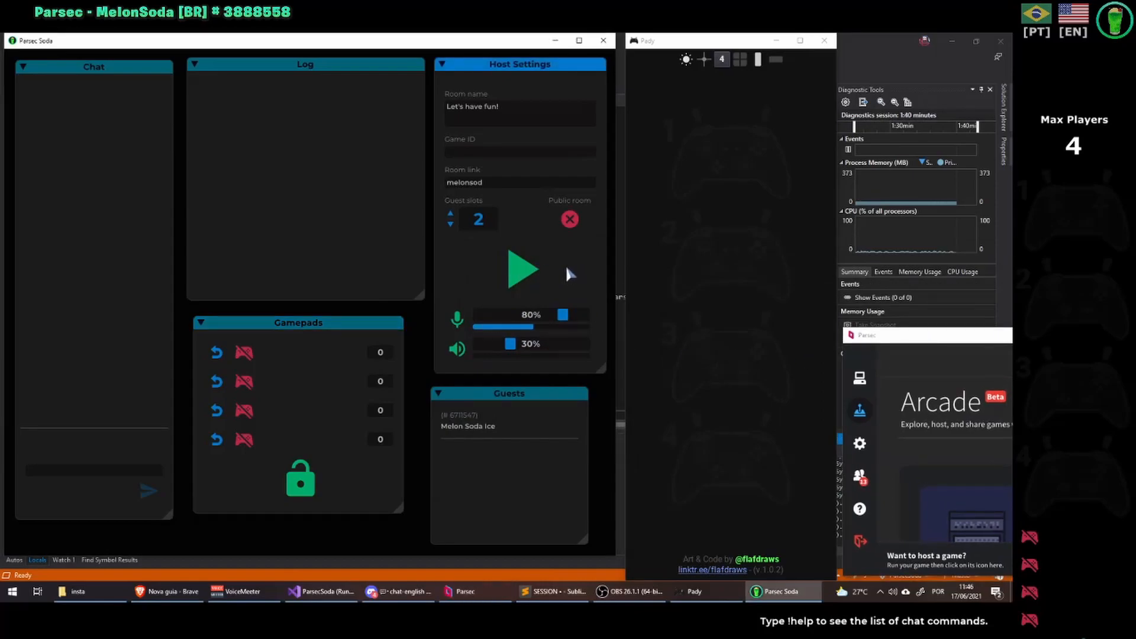
Change the room's guest slots value from 2 to 5 in Host Settings
{"action": "left_click", "coordinate": [450, 226]}
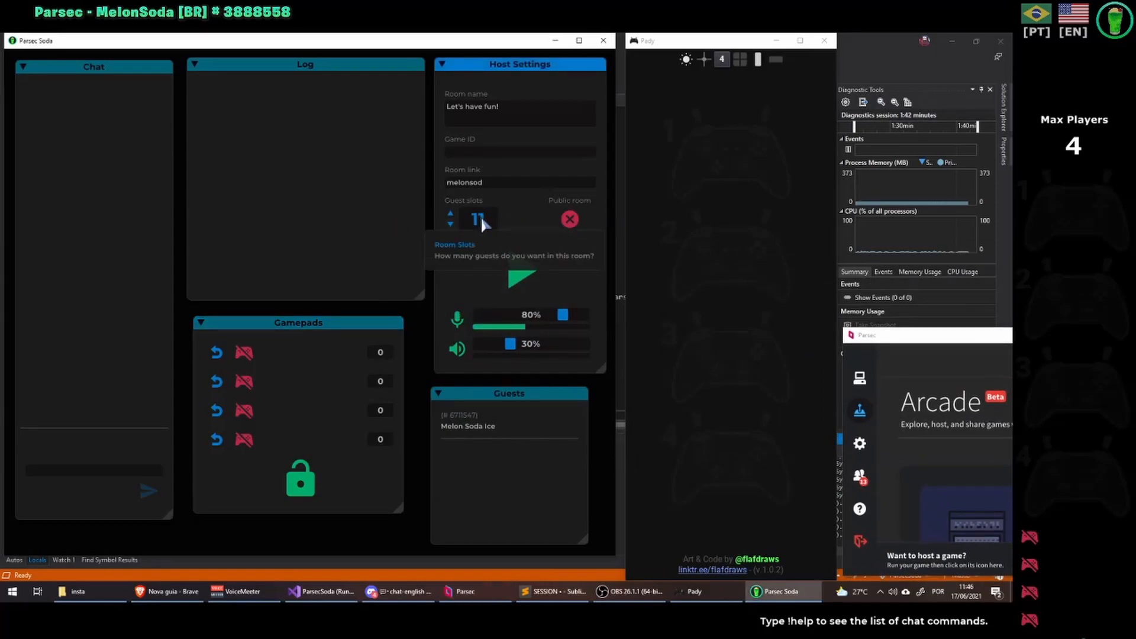
{"action": "left_click", "coordinate": [450, 225]}
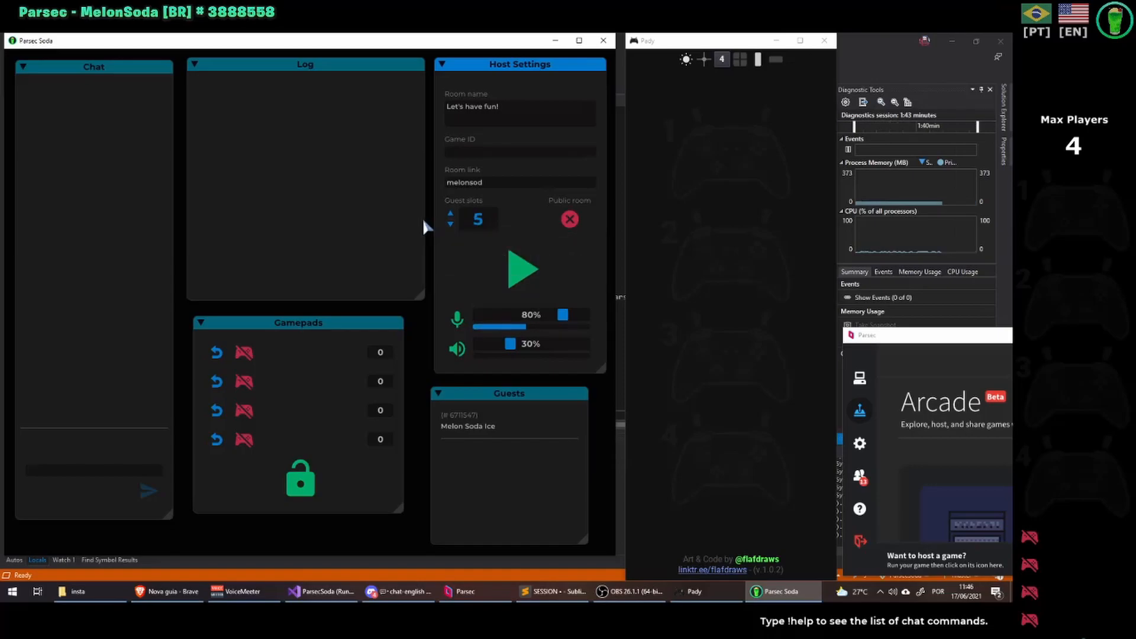
{"action": "mouse_move", "coordinate": [522, 270]}
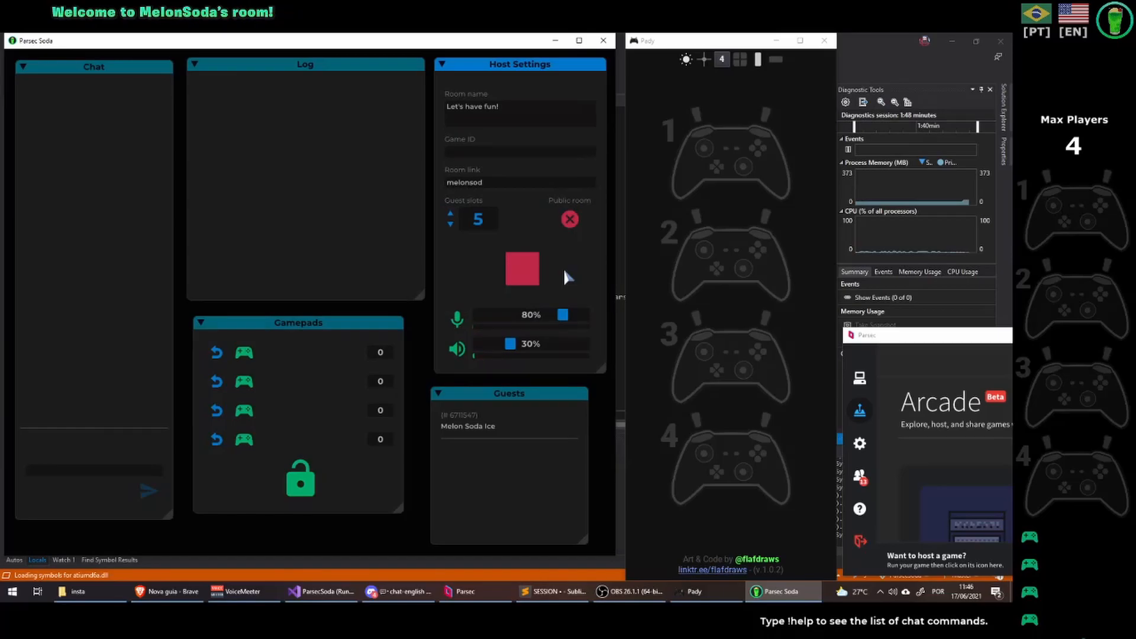
{"action": "mouse_move", "coordinate": [244, 411]}
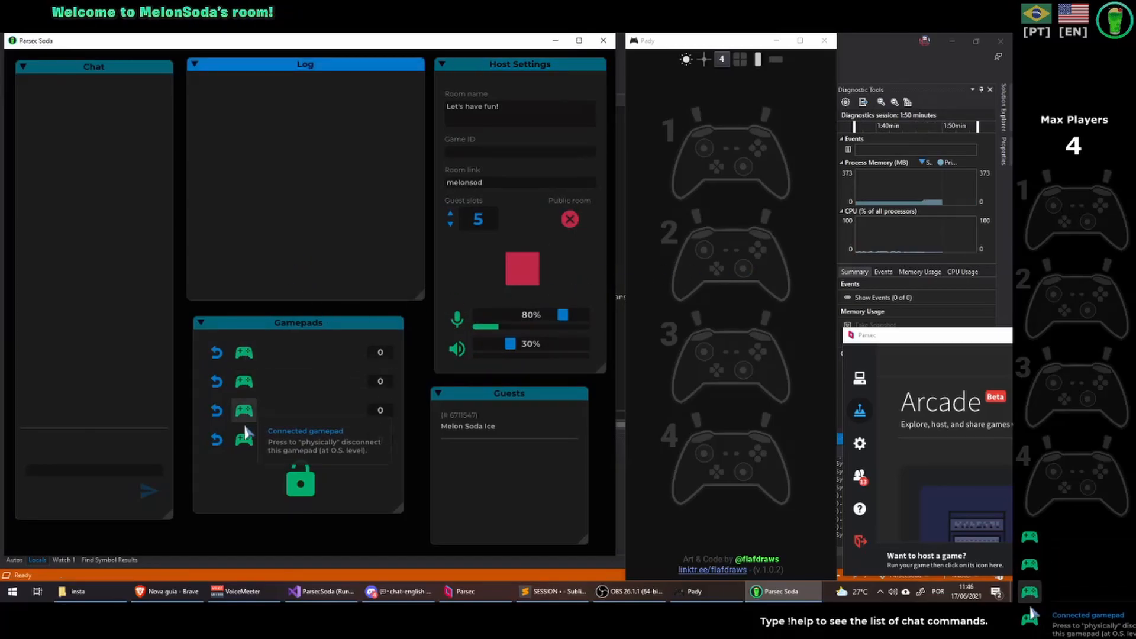
{"action": "mouse_move", "coordinate": [297, 481]}
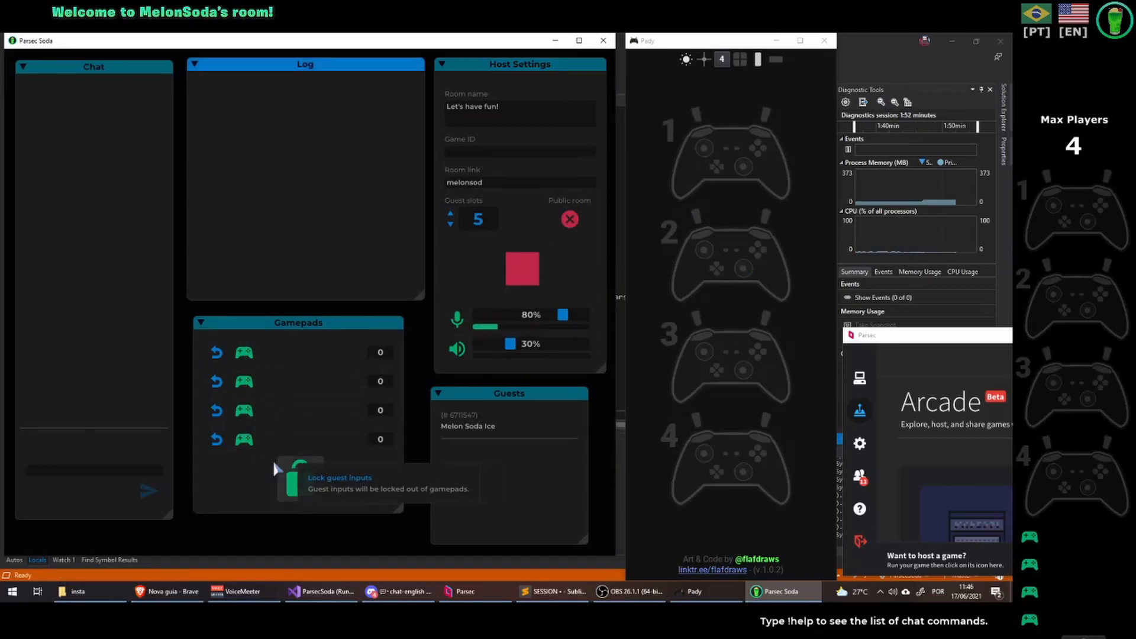
{"action": "mouse_move", "coordinate": [244, 410]}
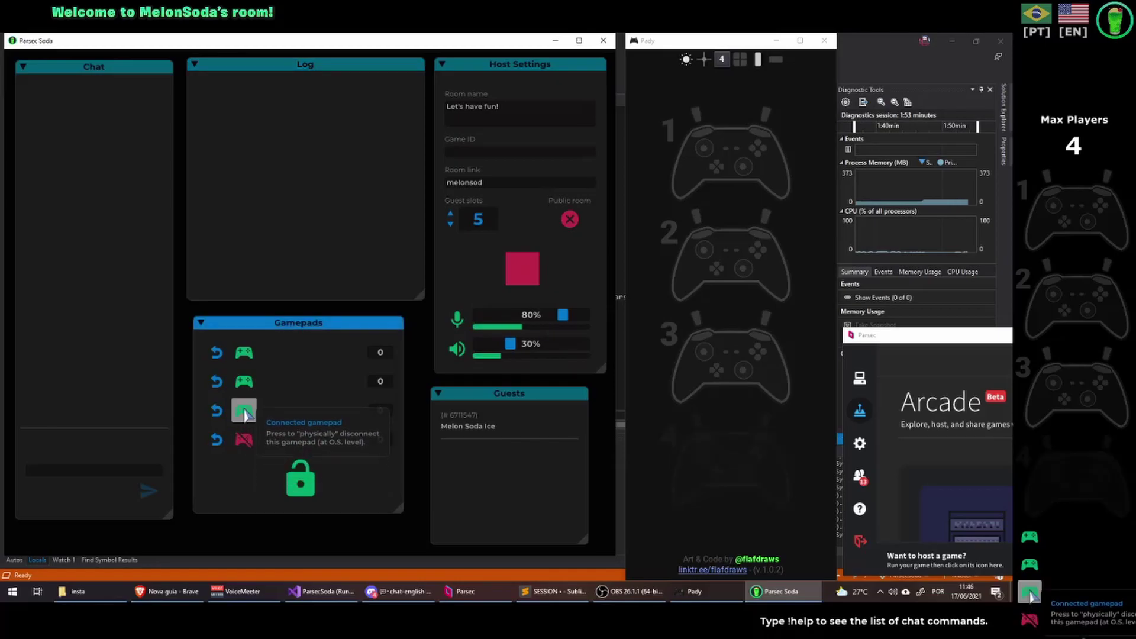
Disconnect the virtual gamepads, then reconnect pads so 1–3 are on and 4 stays off
{"action": "left_click", "coordinate": [244, 411]}
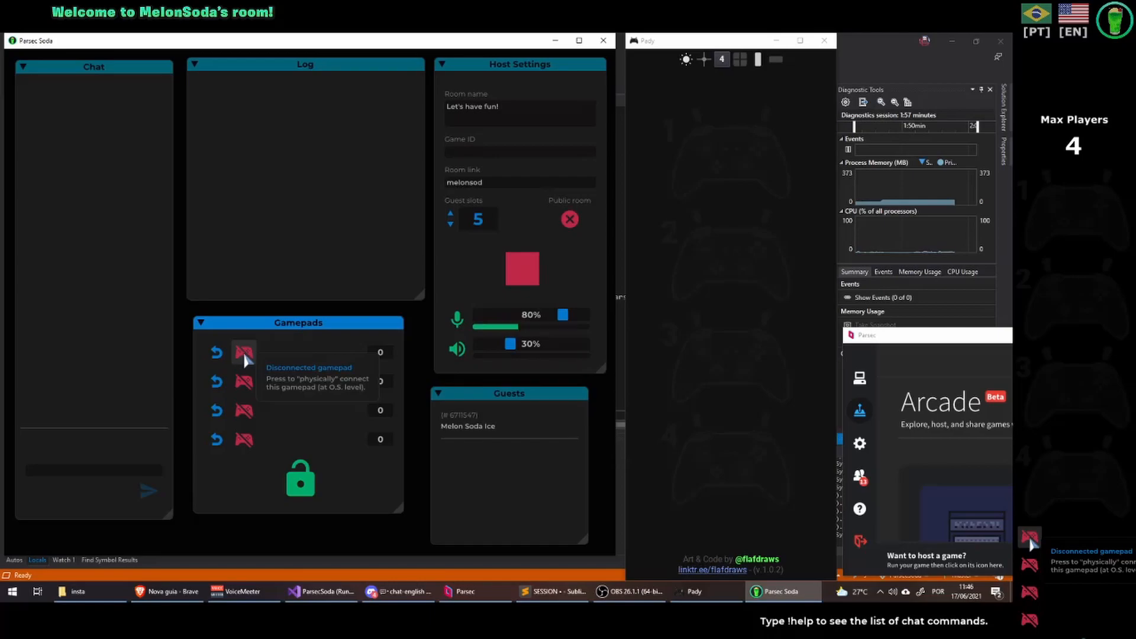
{"action": "mouse_move", "coordinate": [280, 344]}
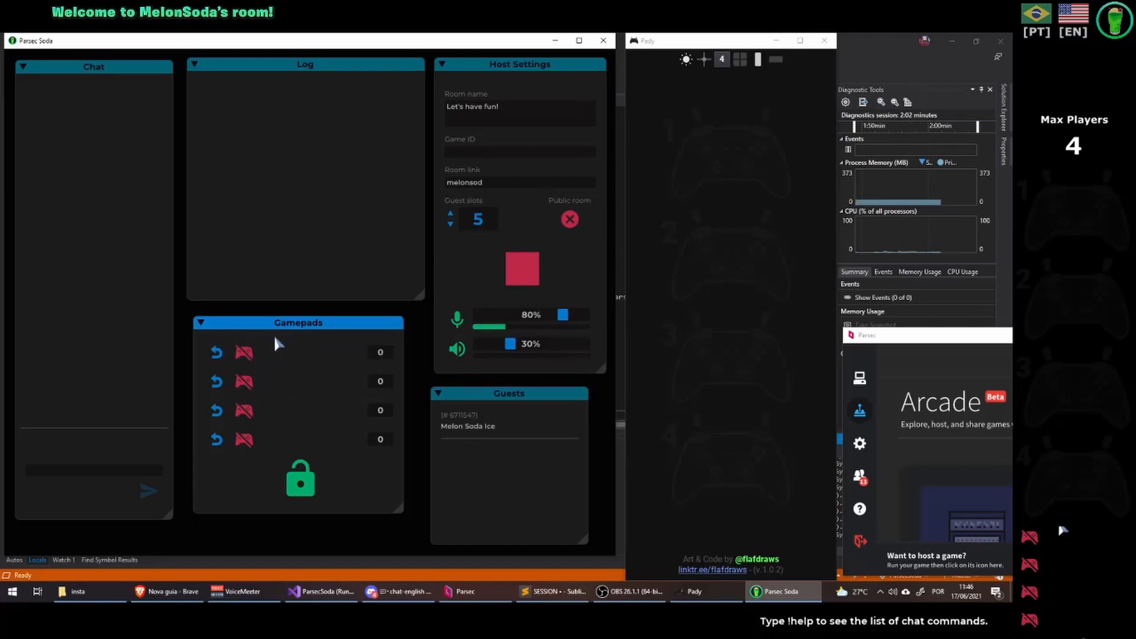
{"action": "mouse_move", "coordinate": [243, 352]}
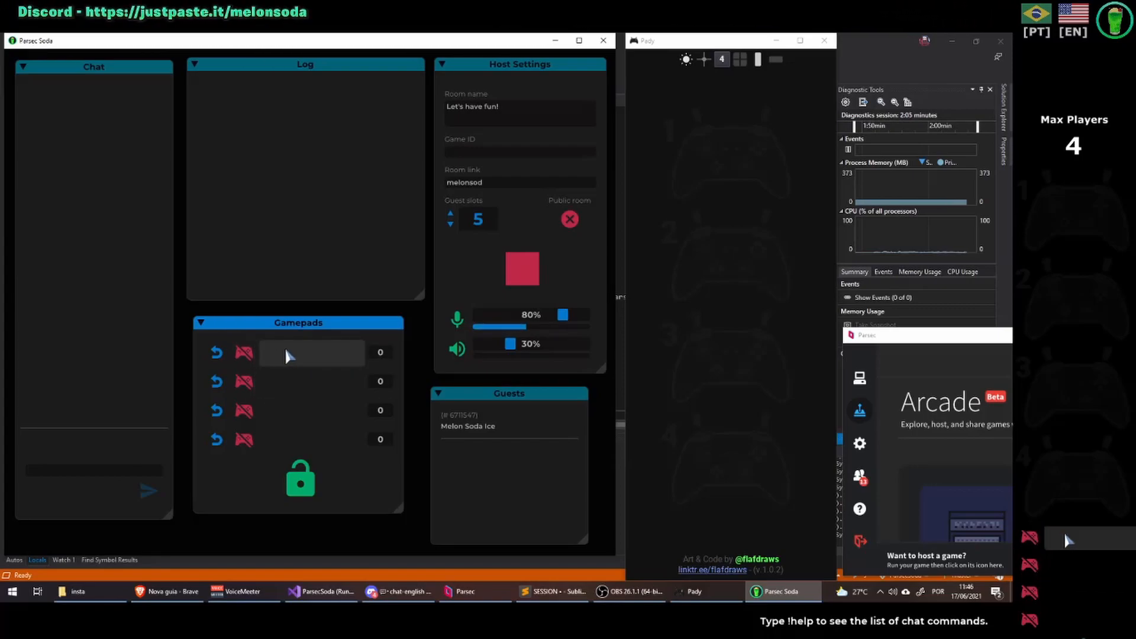
{"action": "mouse_move", "coordinate": [244, 352]}
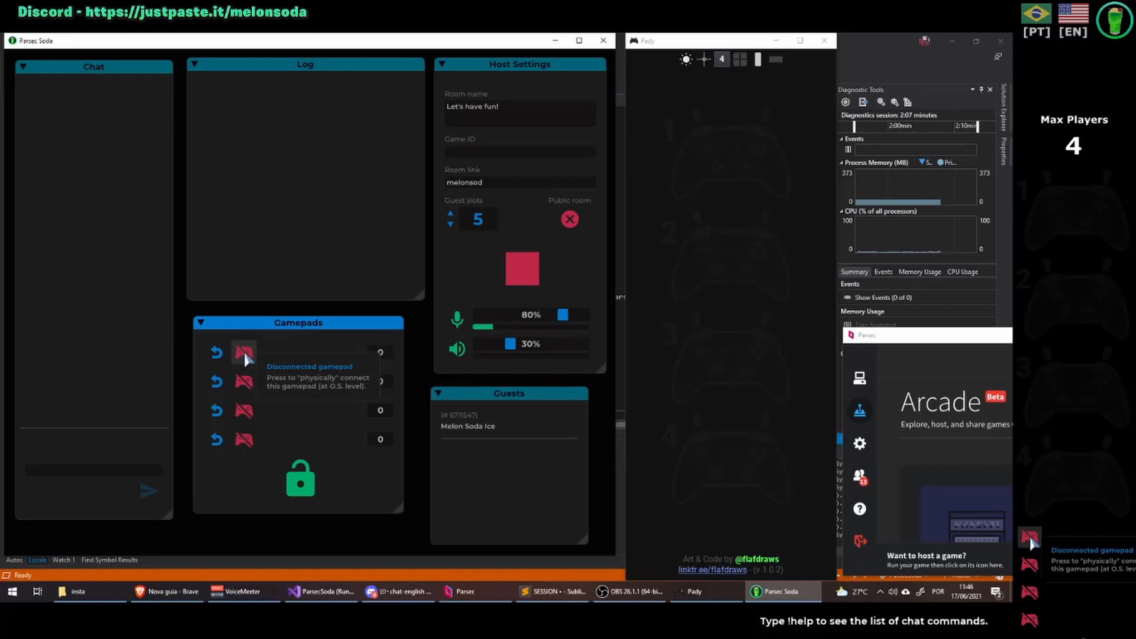
{"action": "left_click", "coordinate": [244, 353]}
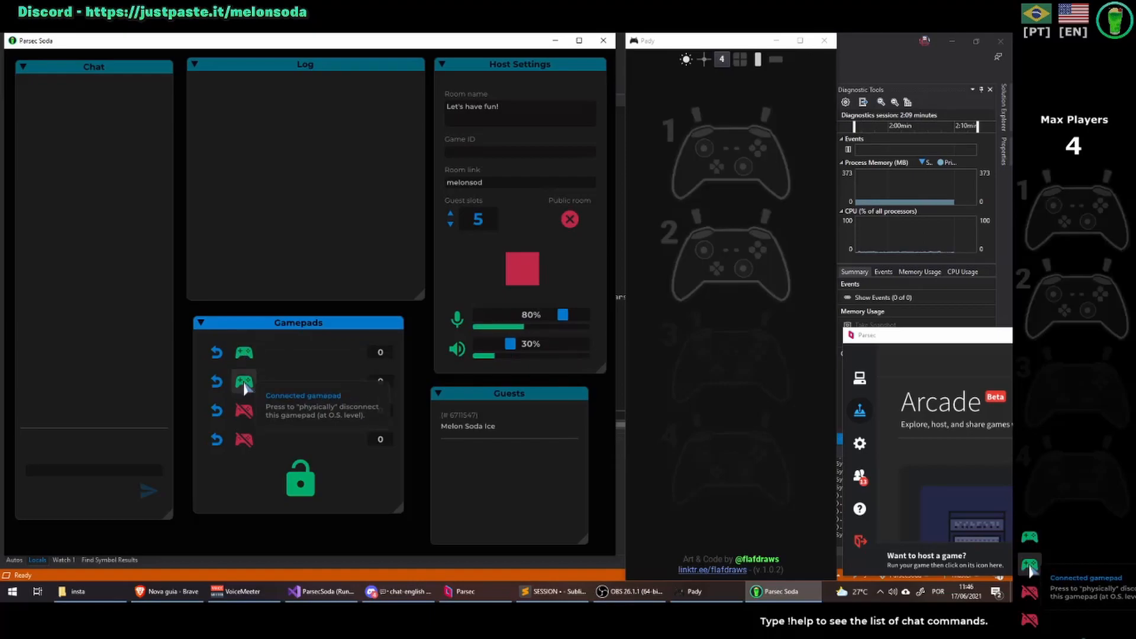
{"action": "left_click", "coordinate": [244, 383]}
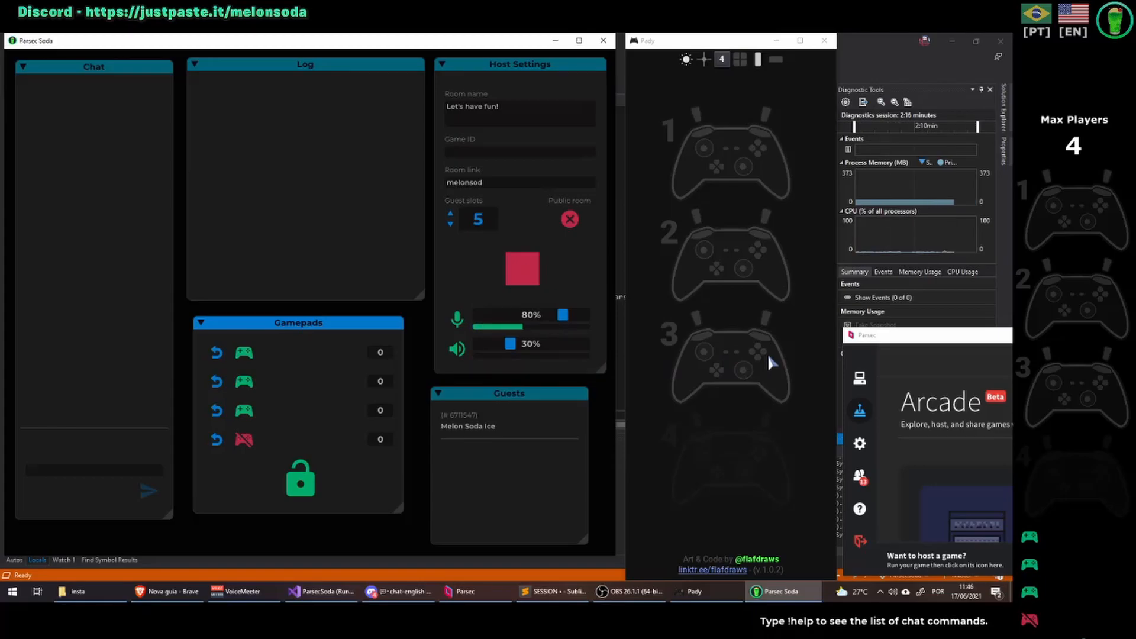
{"action": "mouse_move", "coordinate": [714, 471]}
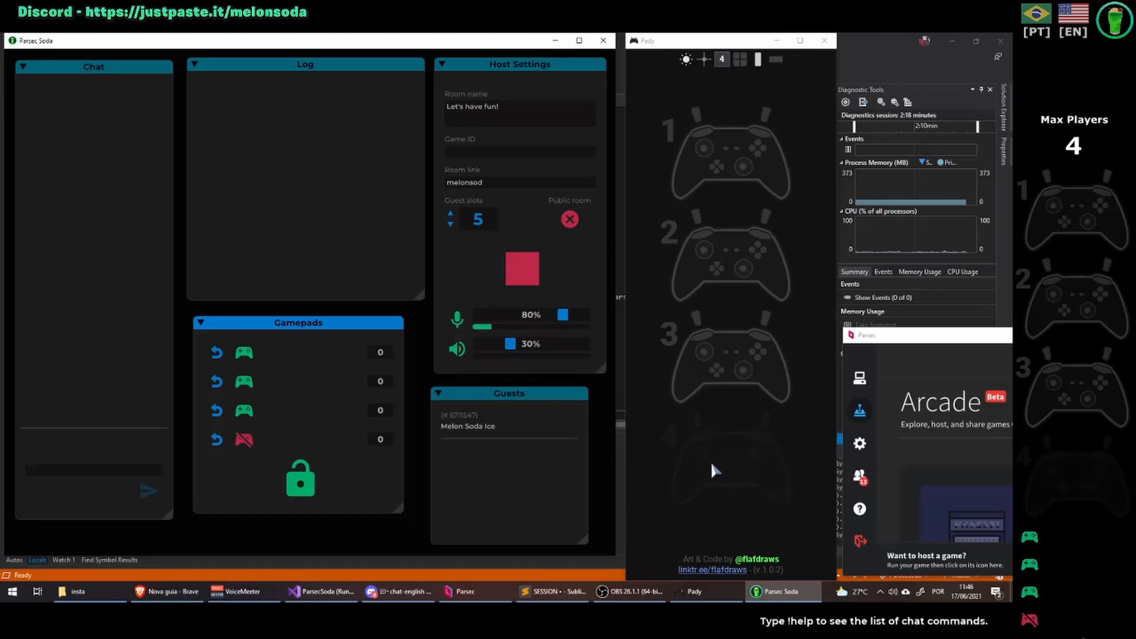
{"action": "mouse_move", "coordinate": [244, 440]}
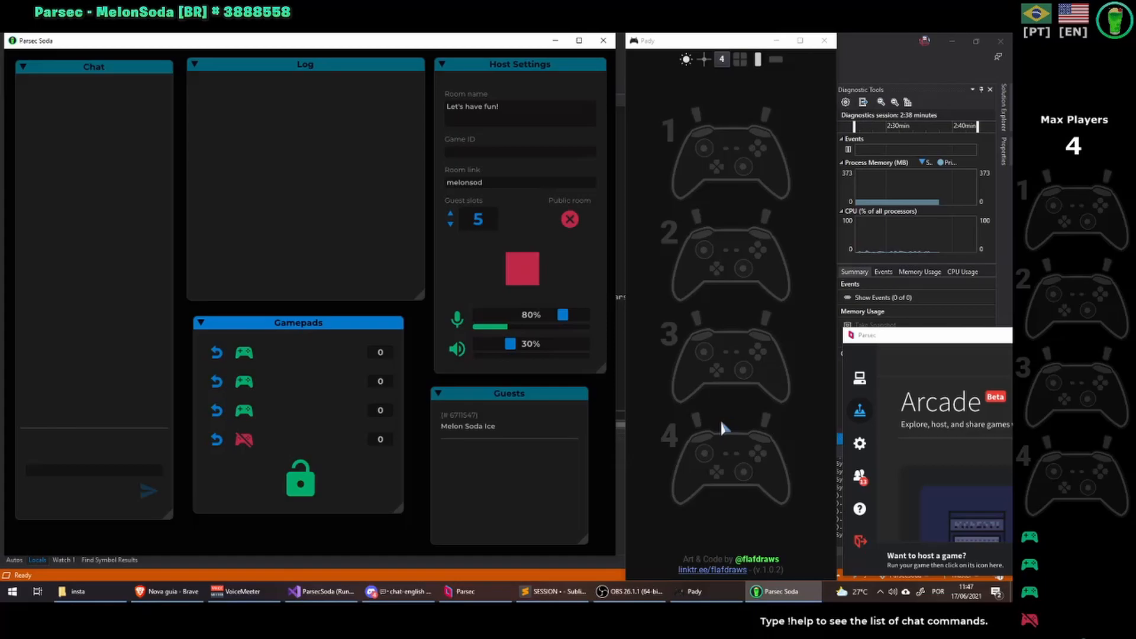
{"action": "mouse_move", "coordinate": [926, 344]}
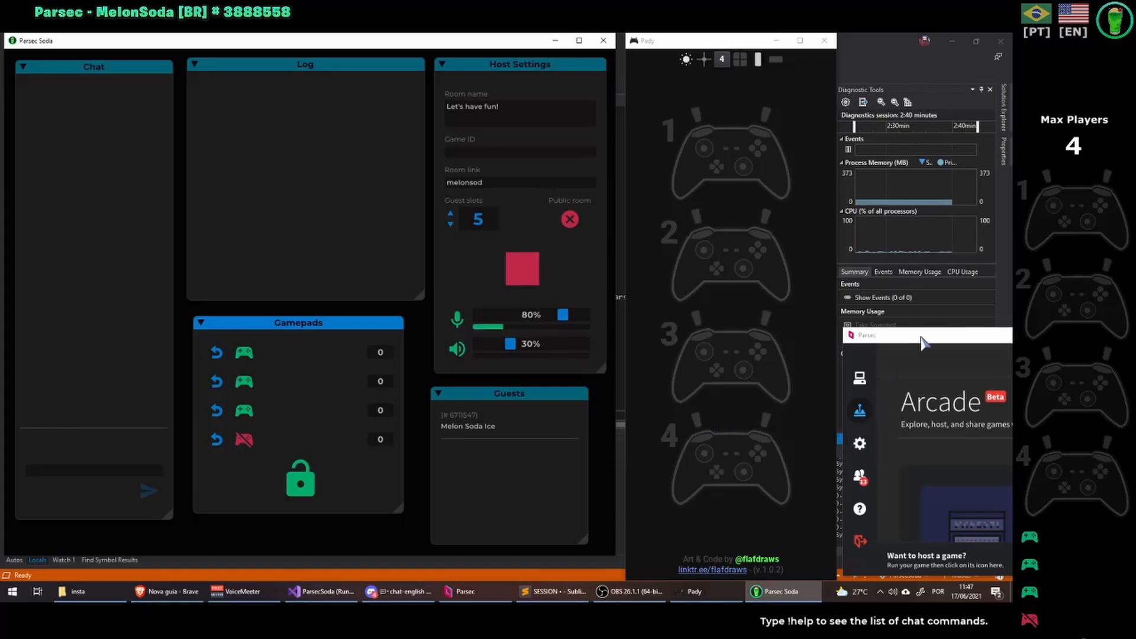
Bring the Parsec client forward, resize its window and post a test message in room chat
{"action": "left_click", "coordinate": [467, 592]}
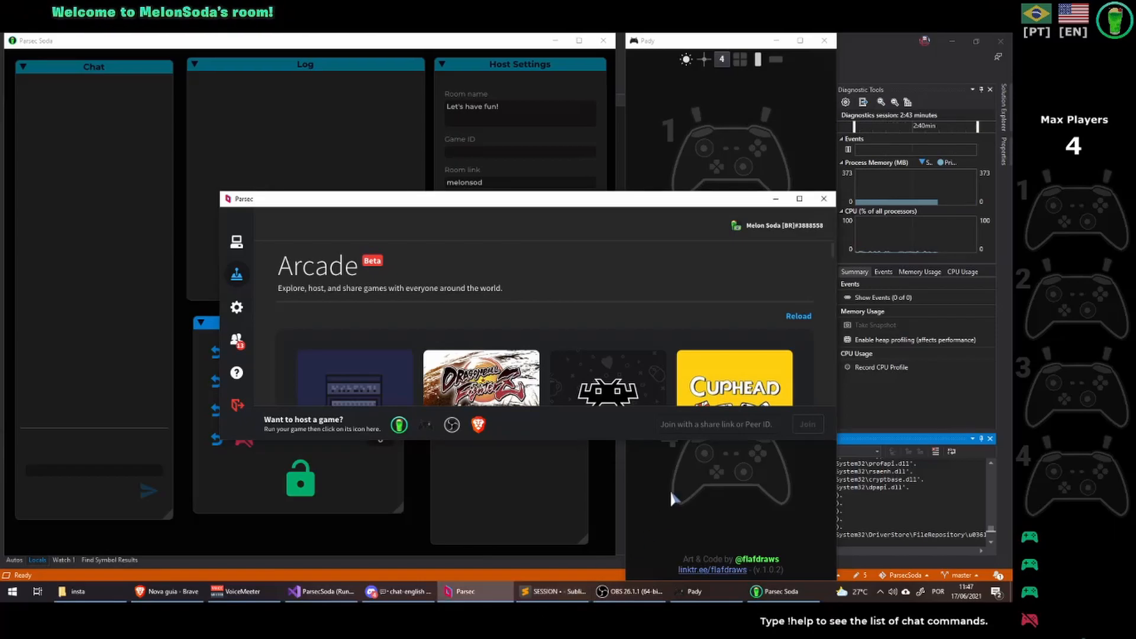
{"action": "left_click", "coordinate": [480, 377]}
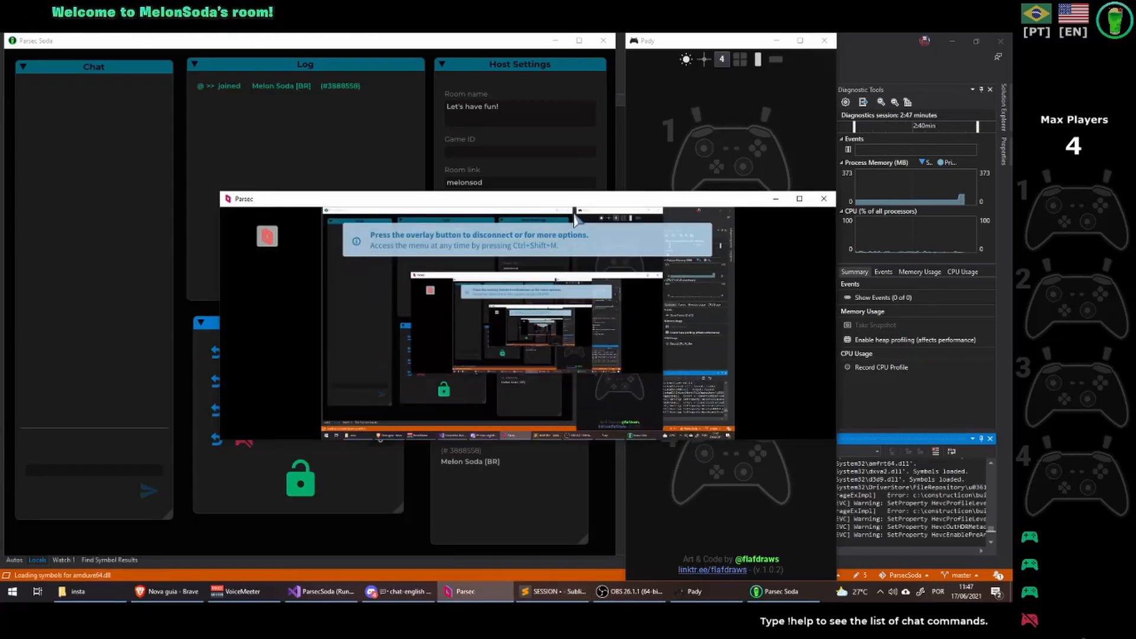
{"action": "left_click_drag", "start_coordinate": [522, 199], "coordinate": [554, 126]}
{"action": "type", "text": "!joi"}
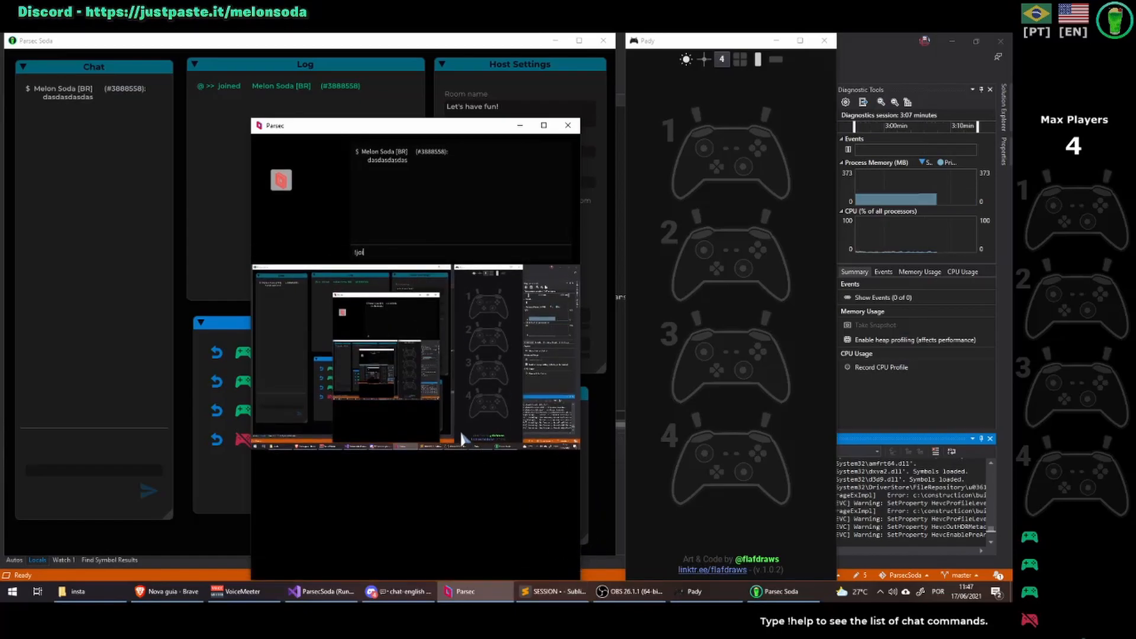
Send !join and !pads to the room bot, then minimize the Parsec client window
{"action": "key", "text": "Return"}
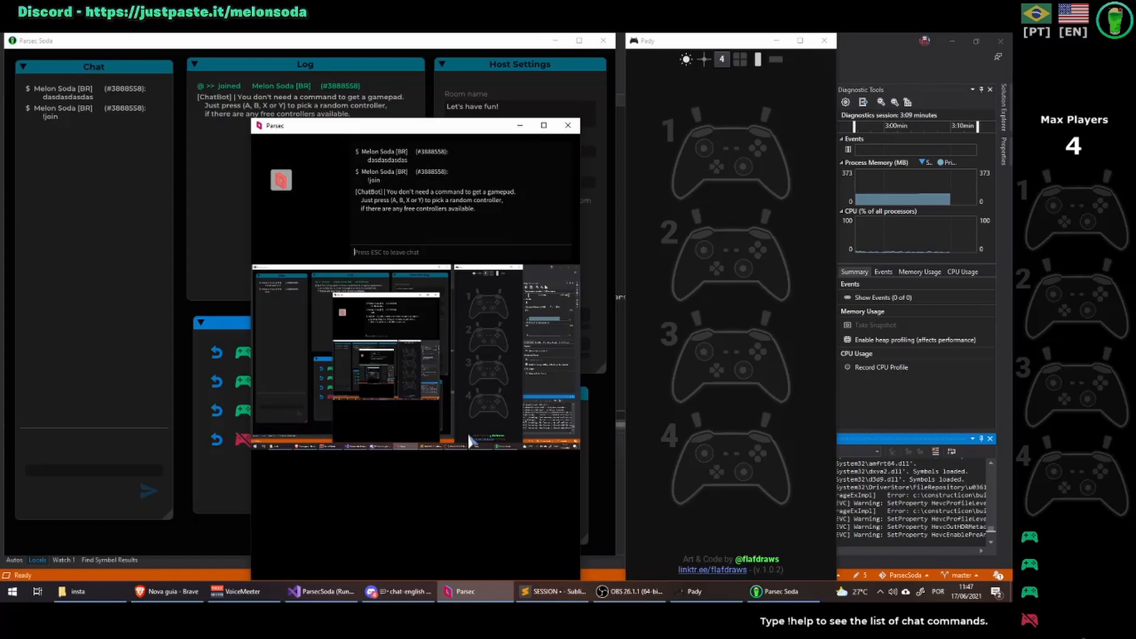
{"action": "type", "text": "!pa"}
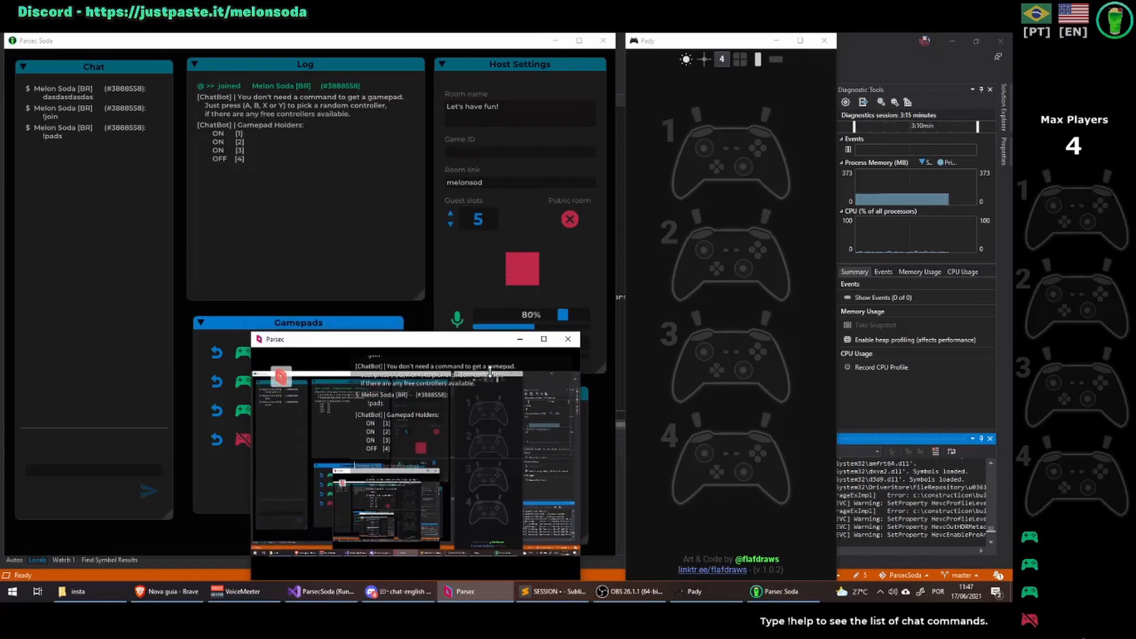
{"action": "left_click", "coordinate": [543, 339]}
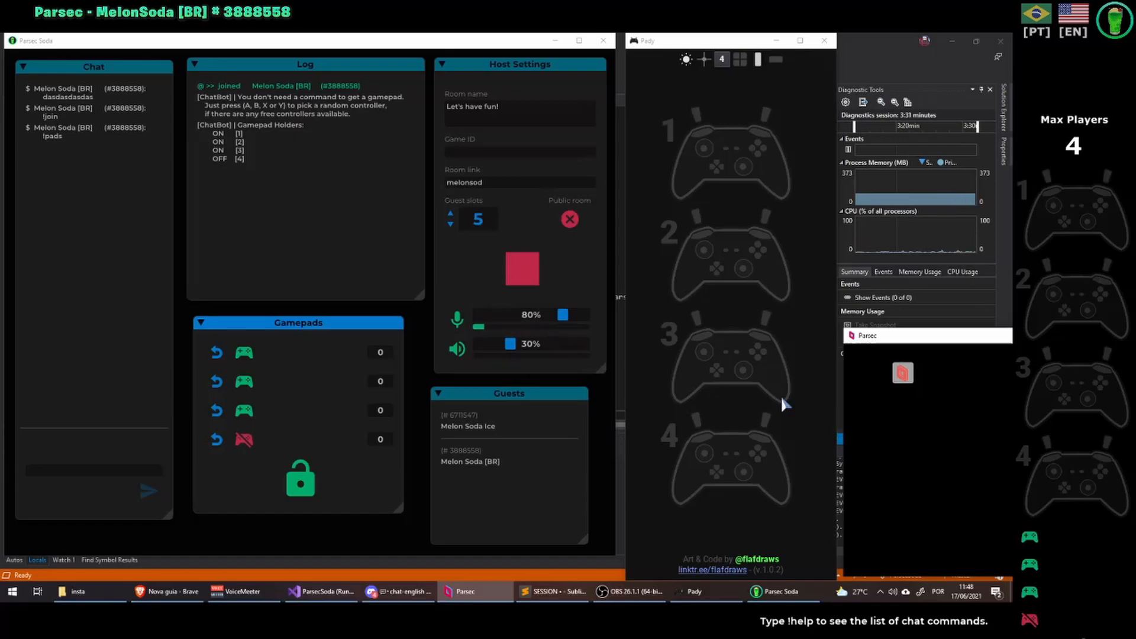
{"action": "mouse_move", "coordinate": [137, 313]}
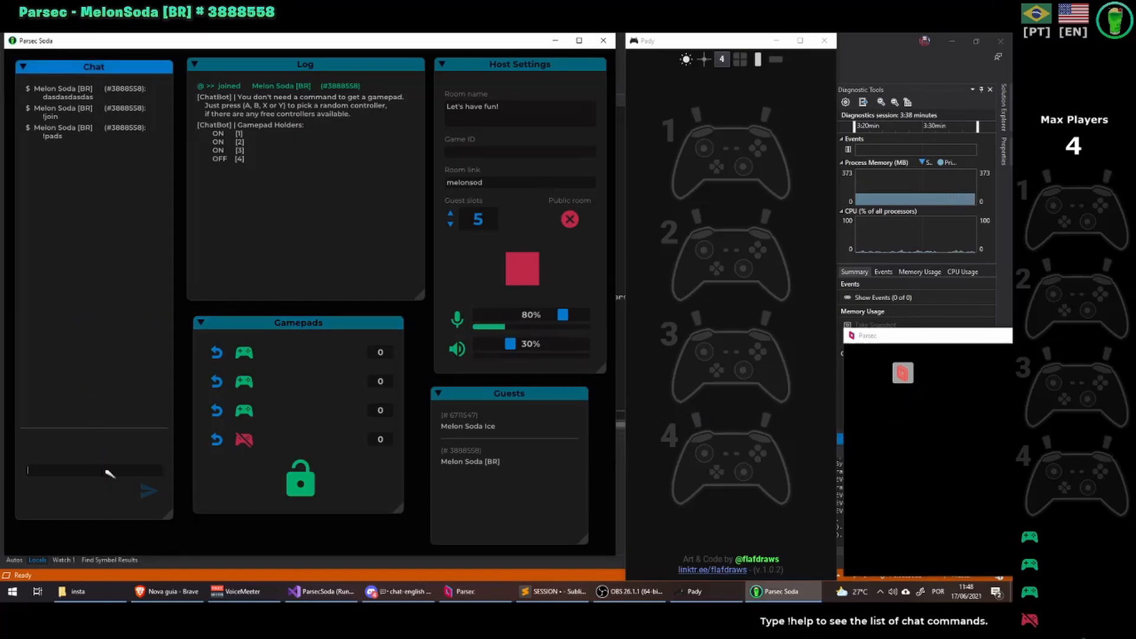
Send '!limit melon 2' from the host chat so Melon Soda's gamepad limit becomes 2
{"action": "type", "text": "!limit"}
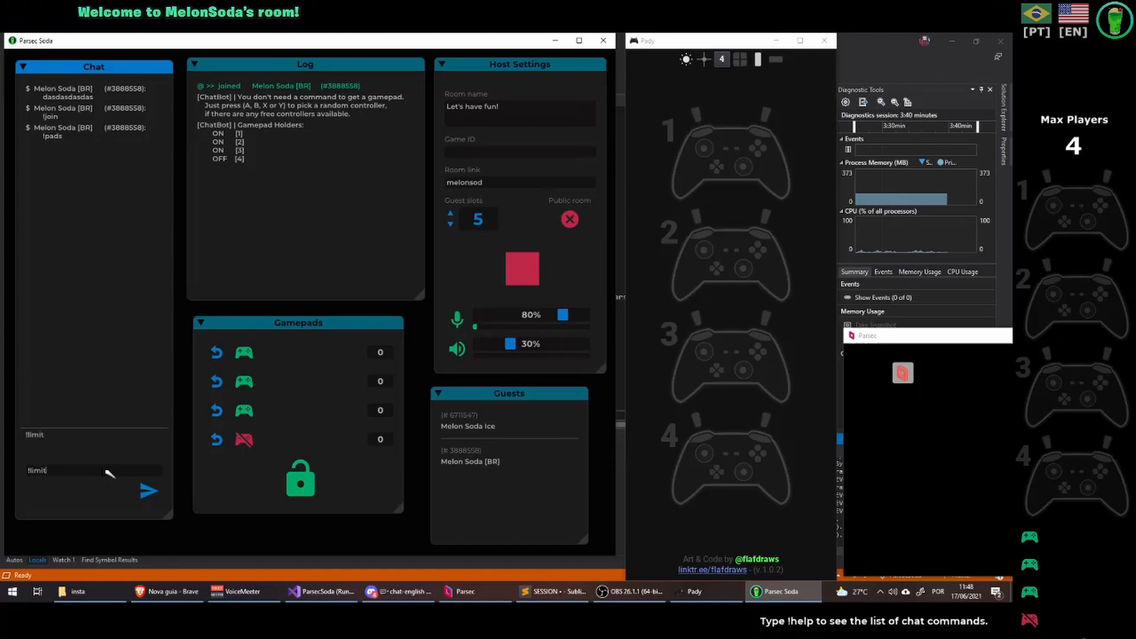
{"action": "type", "text": "melon"}
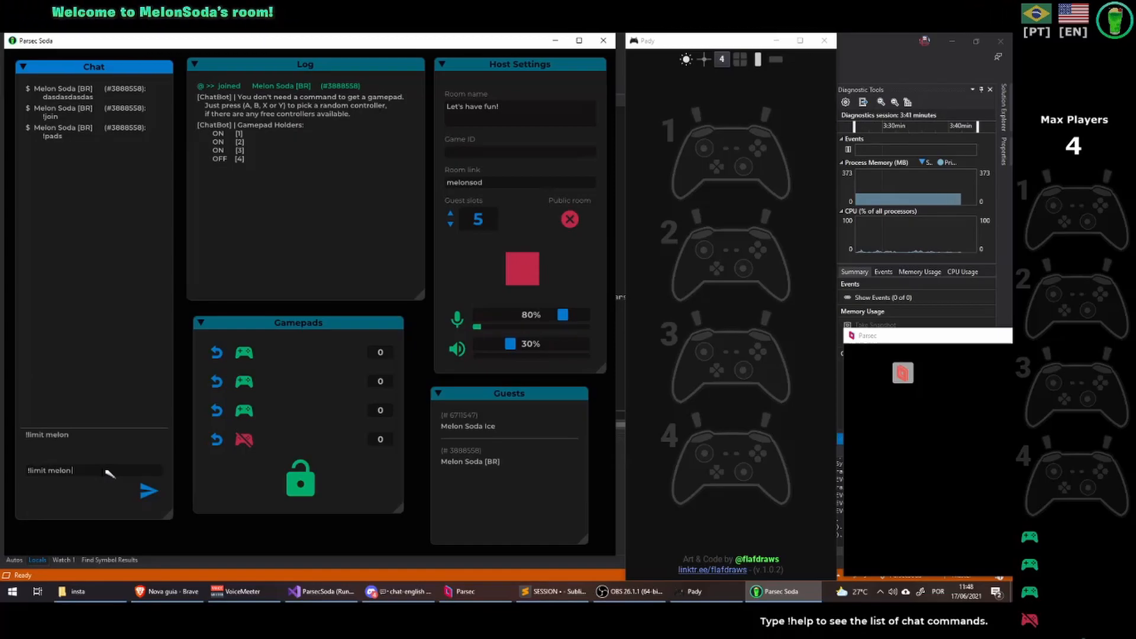
{"action": "left_click", "coordinate": [148, 491]}
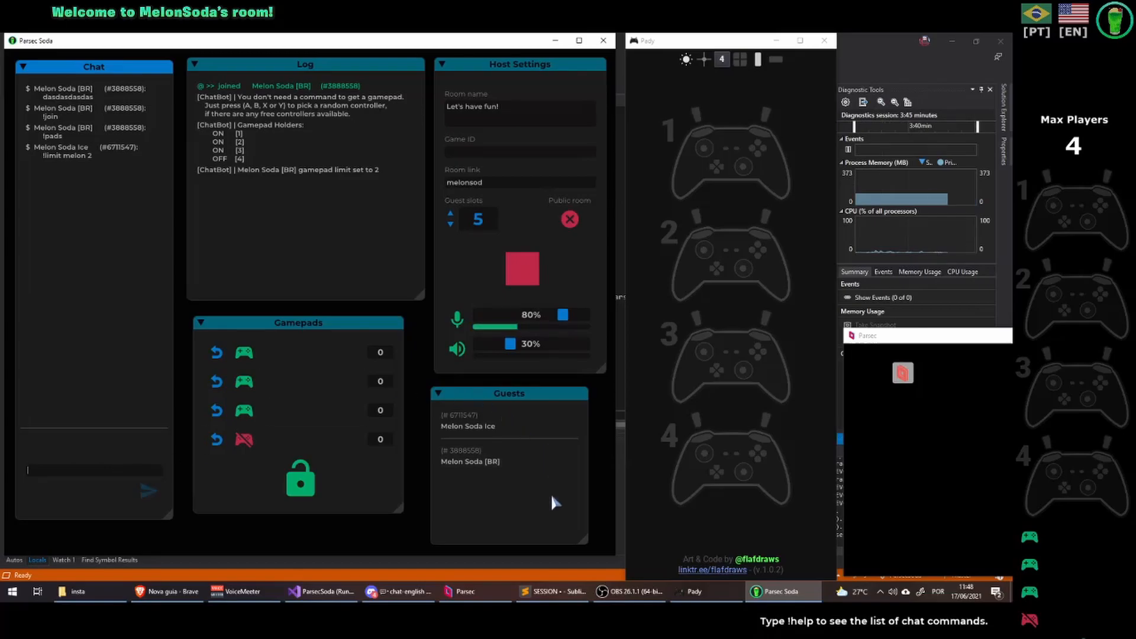
{"action": "mouse_move", "coordinate": [471, 47]}
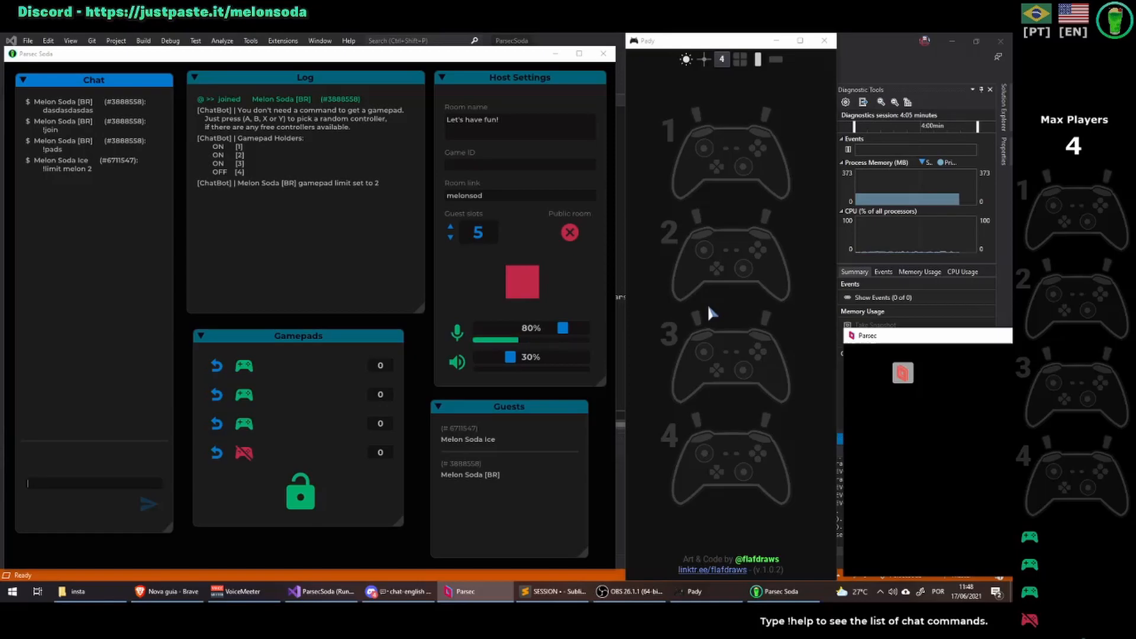
{"action": "mouse_move", "coordinate": [728, 317]}
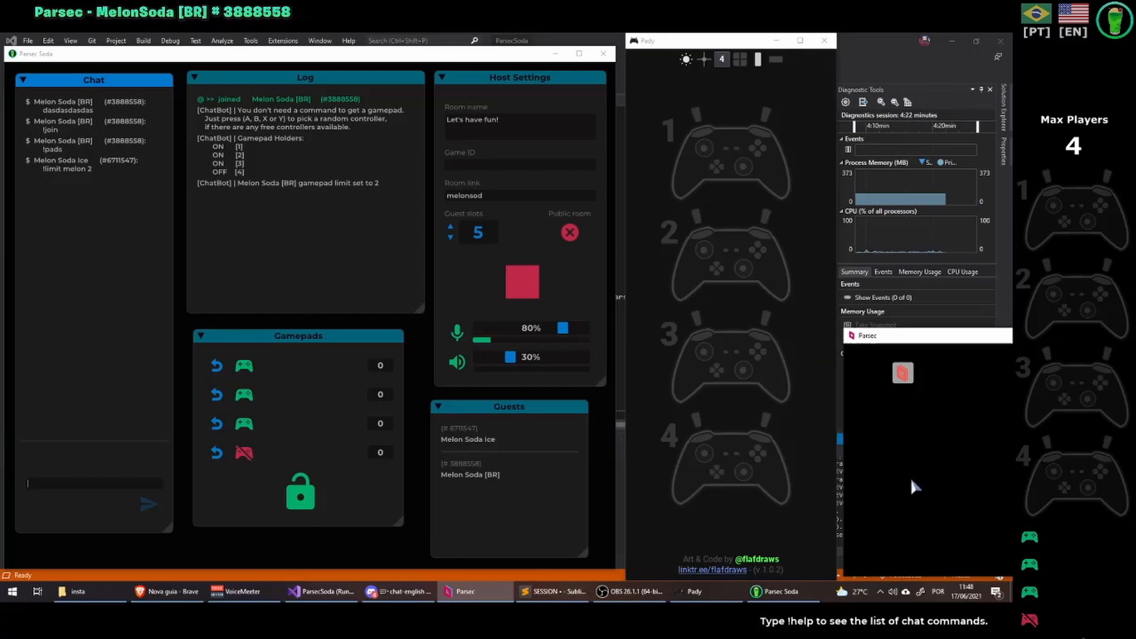
{"action": "mouse_move", "coordinate": [808, 477]}
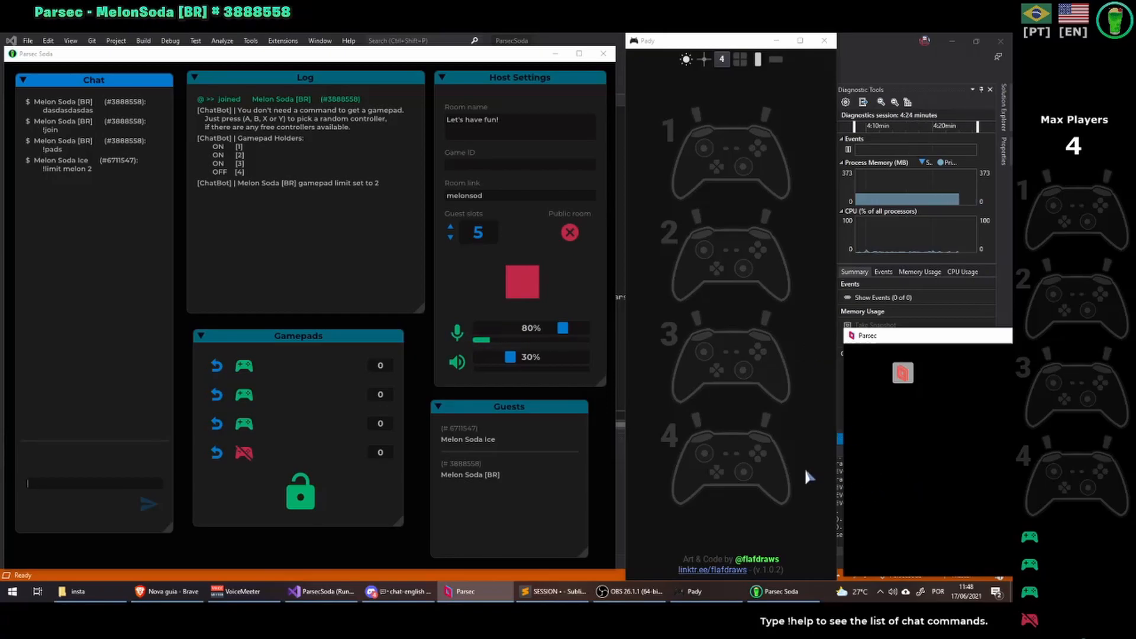
{"action": "mouse_move", "coordinate": [903, 451]}
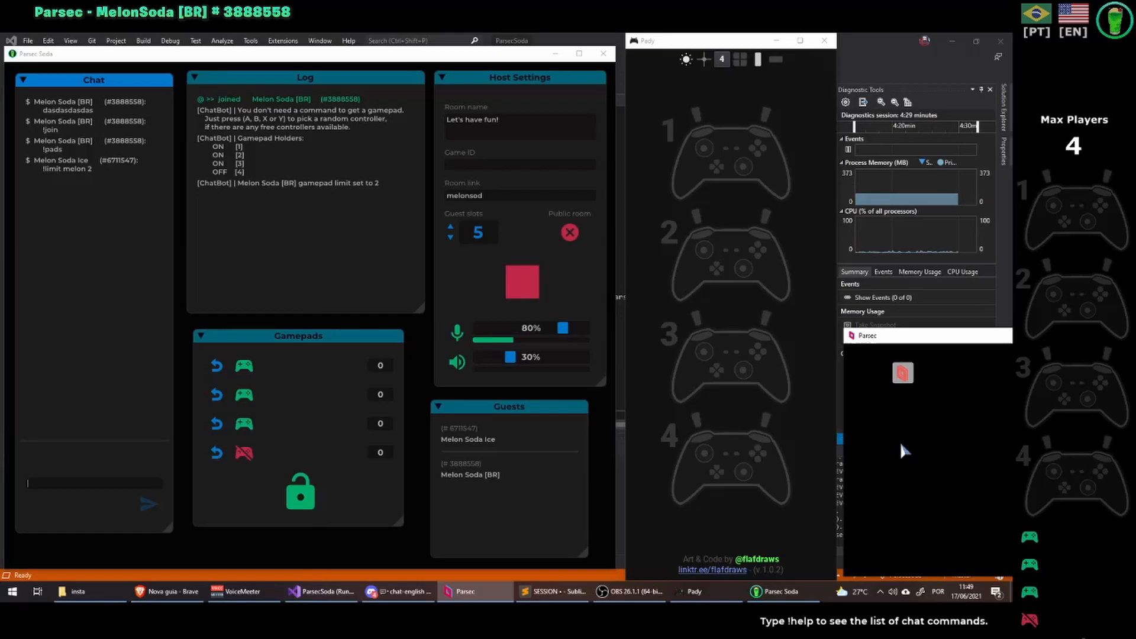
{"action": "mouse_move", "coordinate": [282, 373]}
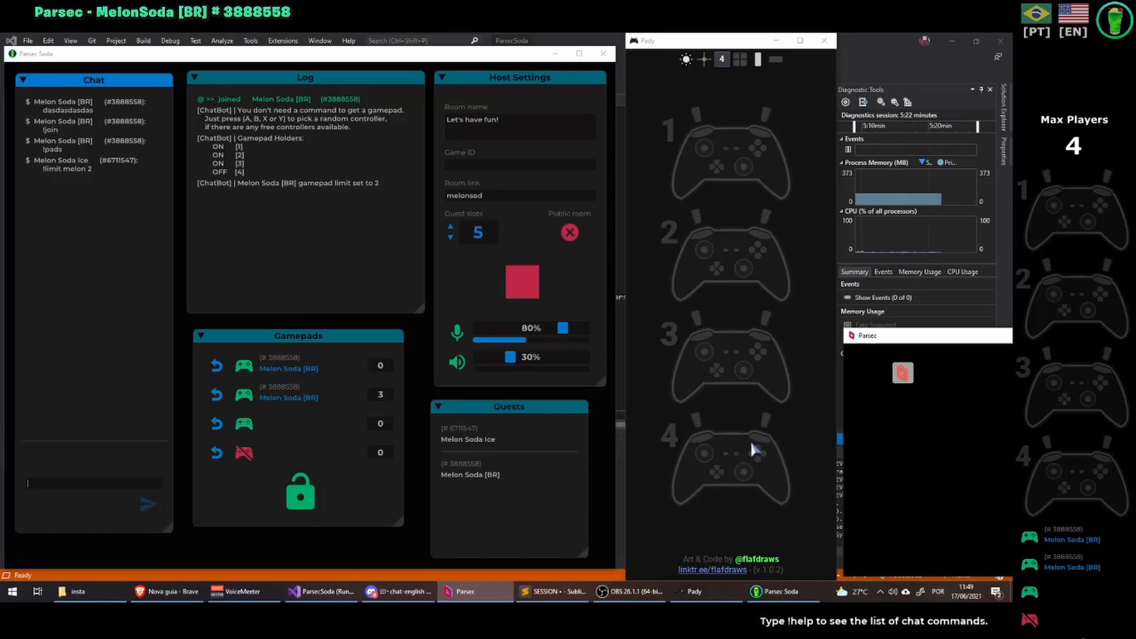
{"action": "mouse_move", "coordinate": [281, 445]}
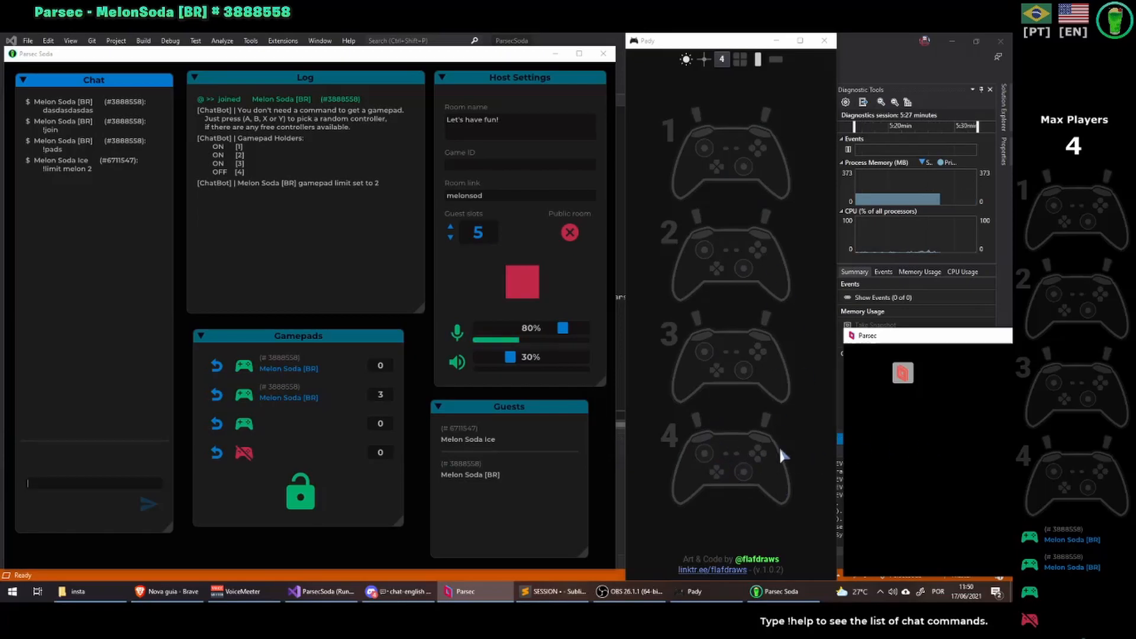
{"action": "mouse_move", "coordinate": [747, 489]}
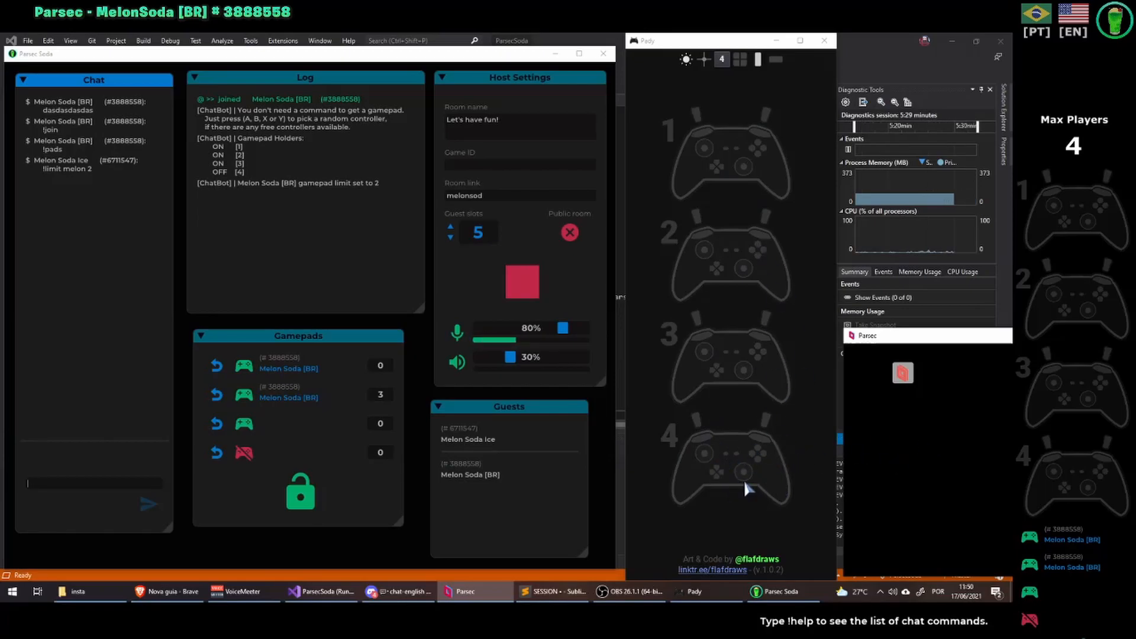
{"action": "mouse_move", "coordinate": [887, 486]}
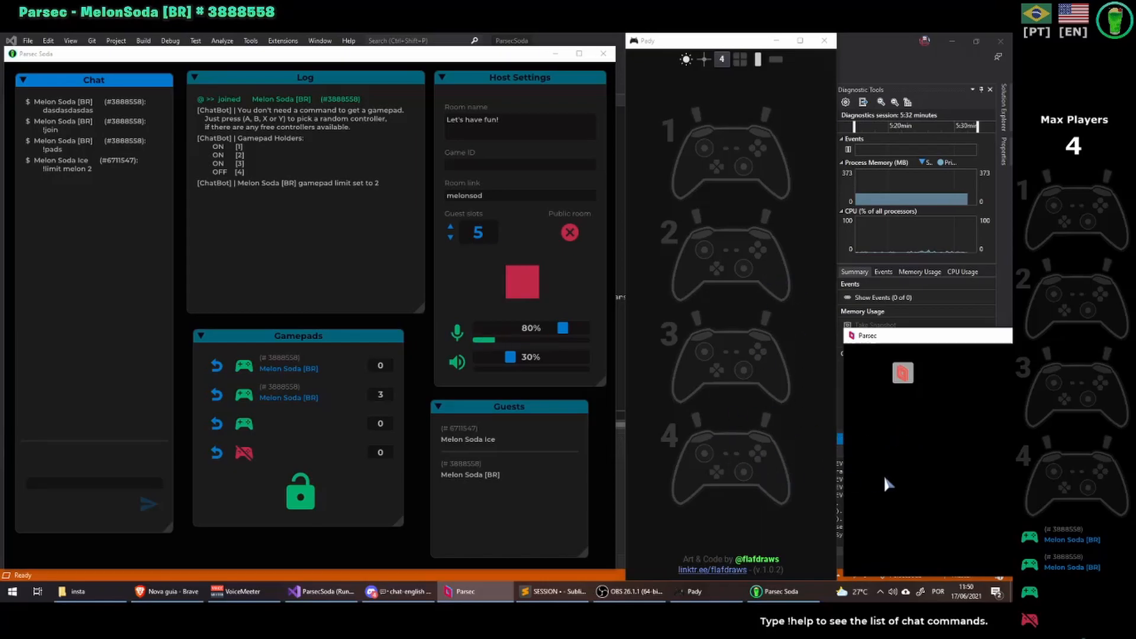